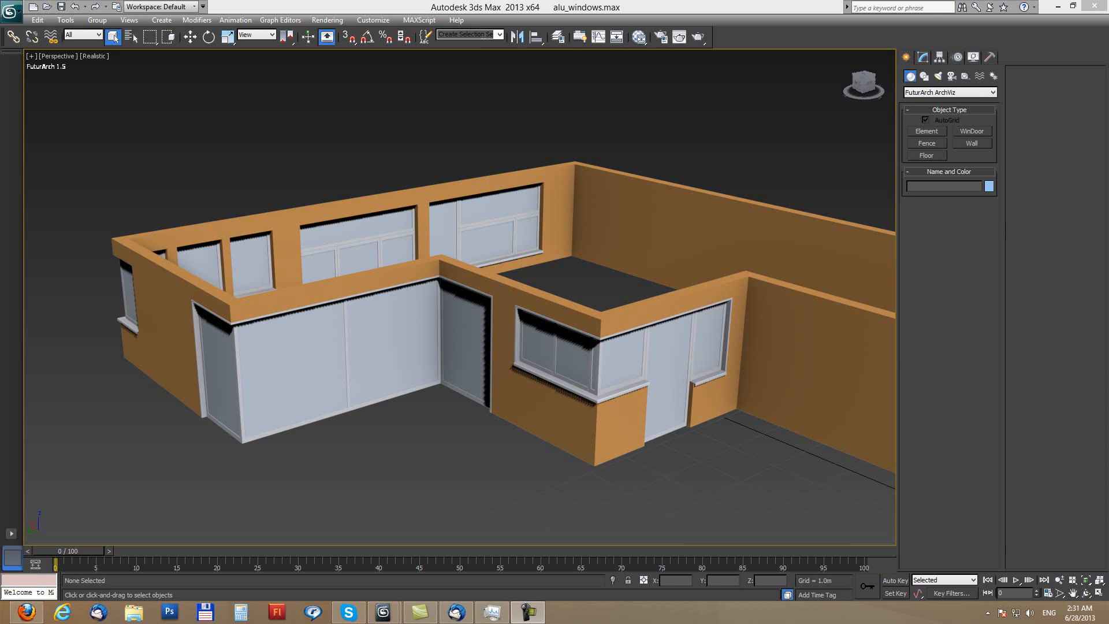
{"action": "mouse_move", "coordinate": [448, 187]}
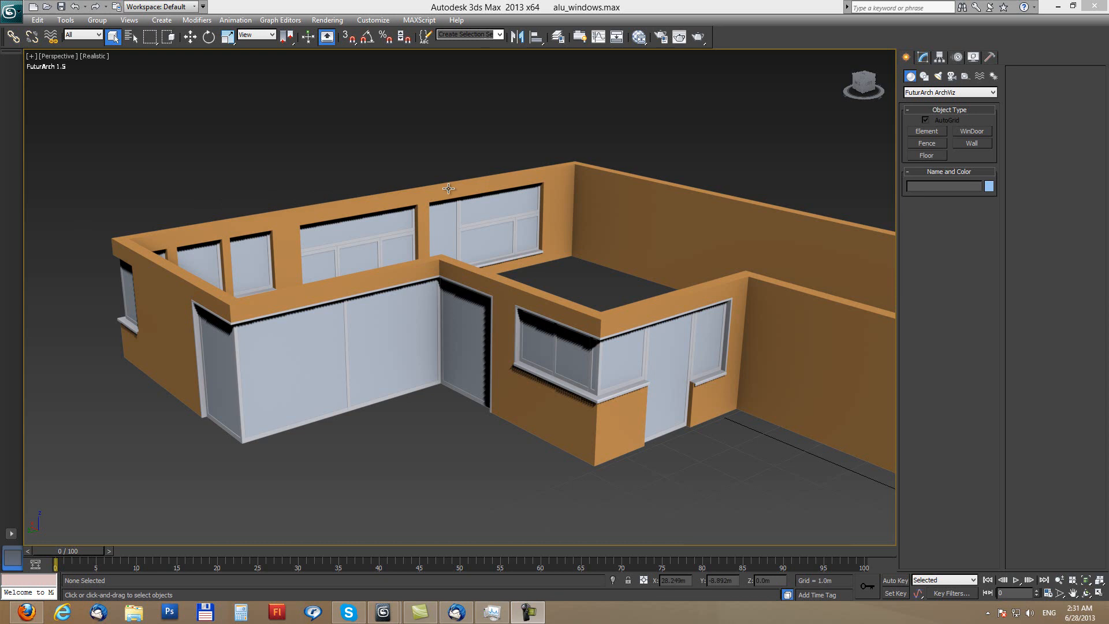
{"action": "mouse_move", "coordinate": [406, 326]}
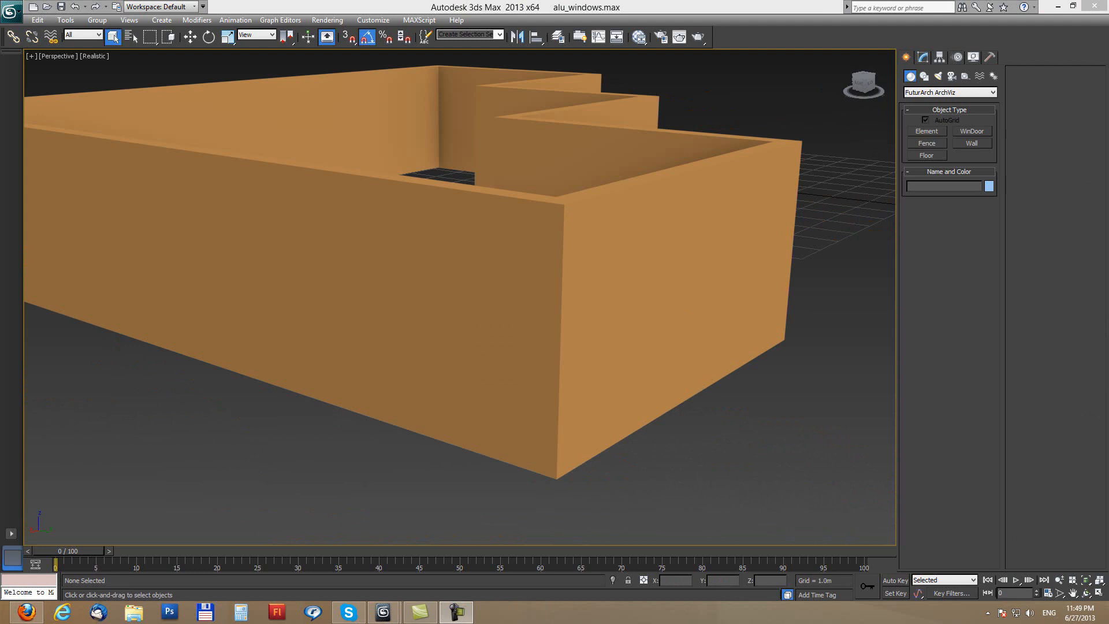
{"action": "mouse_move", "coordinate": [195, 268]}
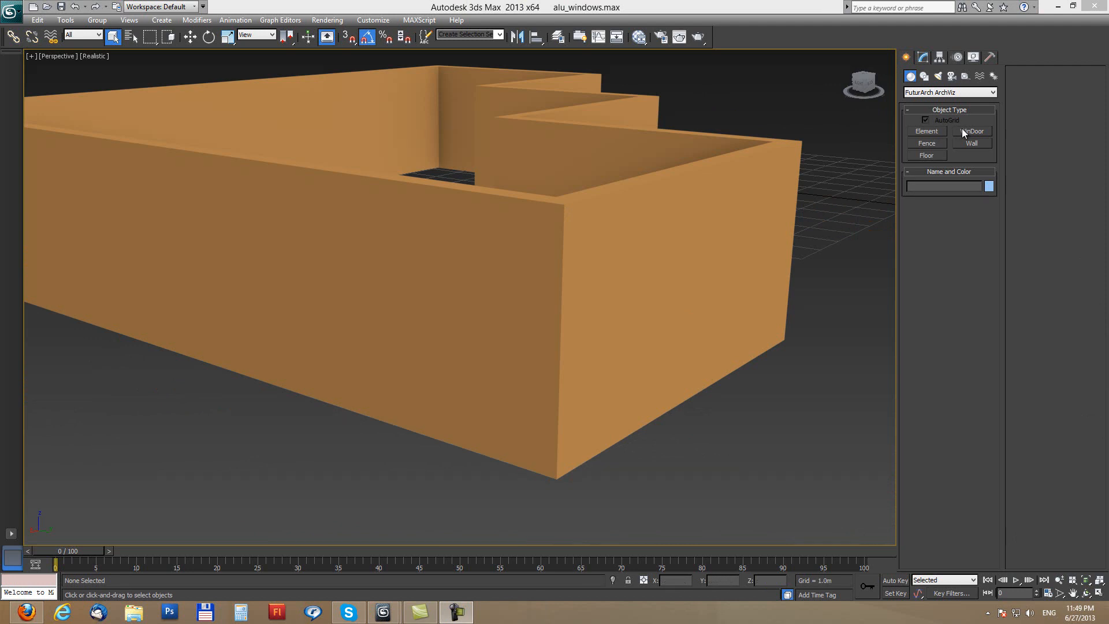
- Draw a 1.2×1.6 m al_winfix_rect window in the wall and add an al_frame_rect layer
{"action": "left_click", "coordinate": [971, 131]}
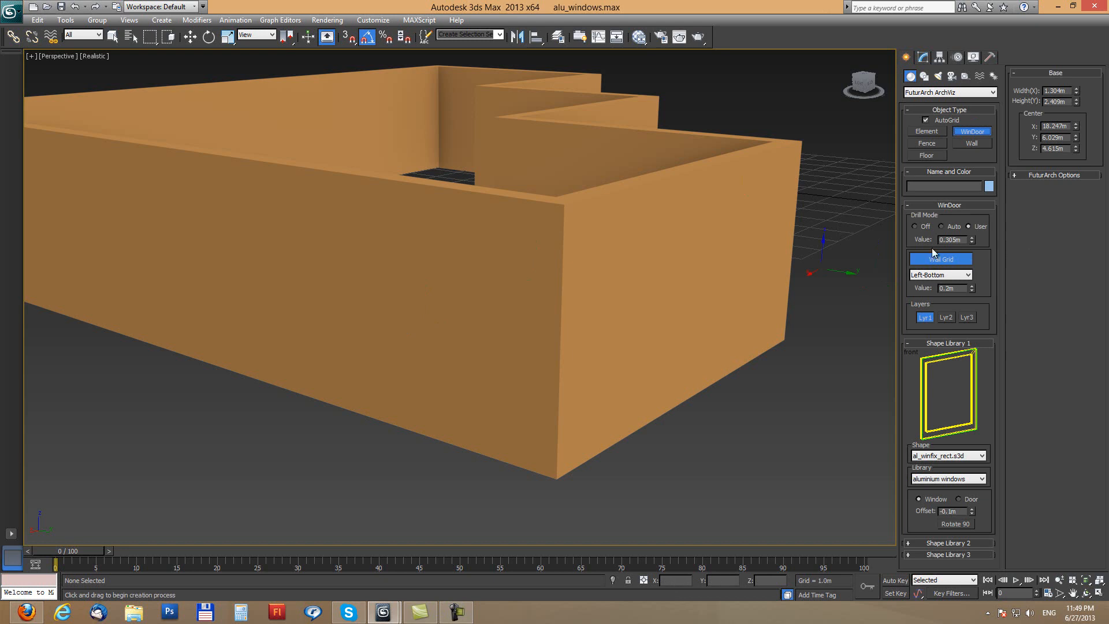
{"action": "mouse_move", "coordinate": [935, 261]}
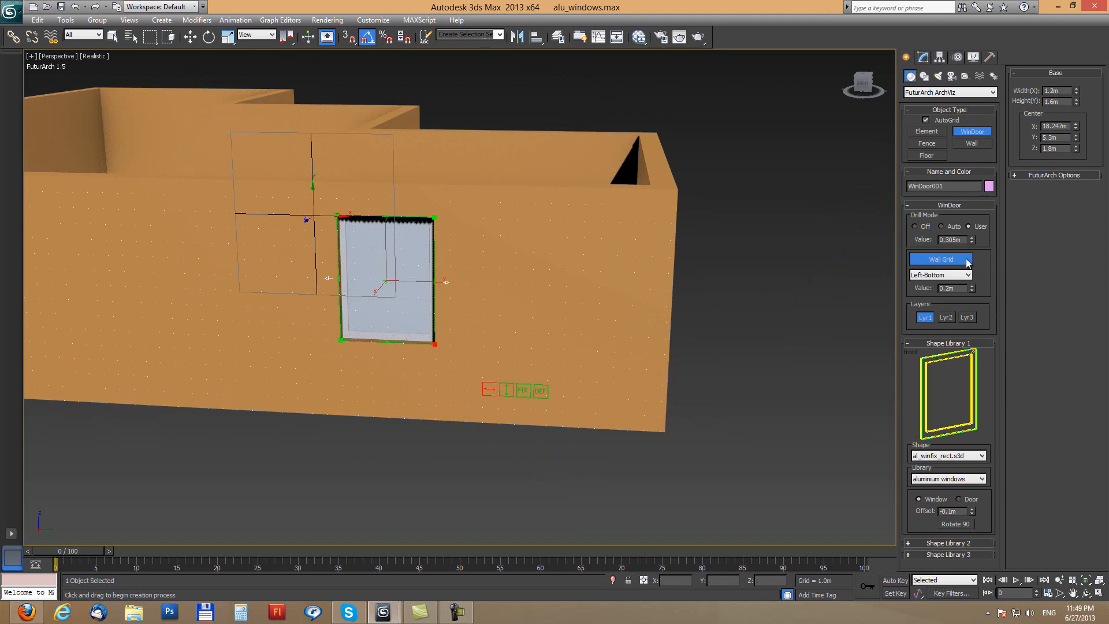
{"action": "mouse_move", "coordinate": [948, 317]}
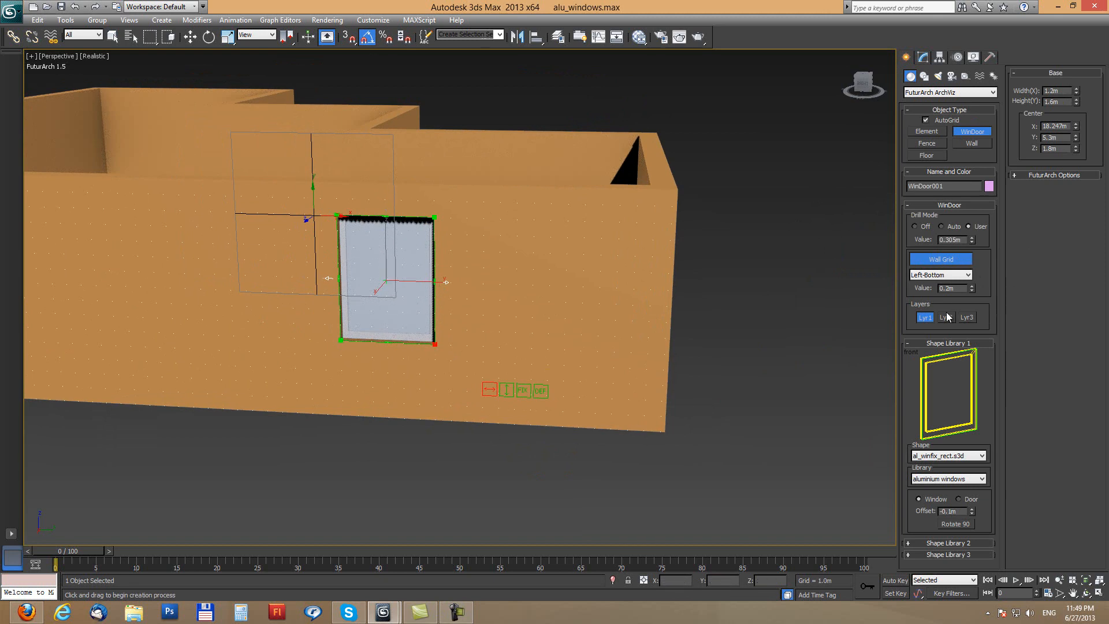
{"action": "left_click", "coordinate": [946, 316]}
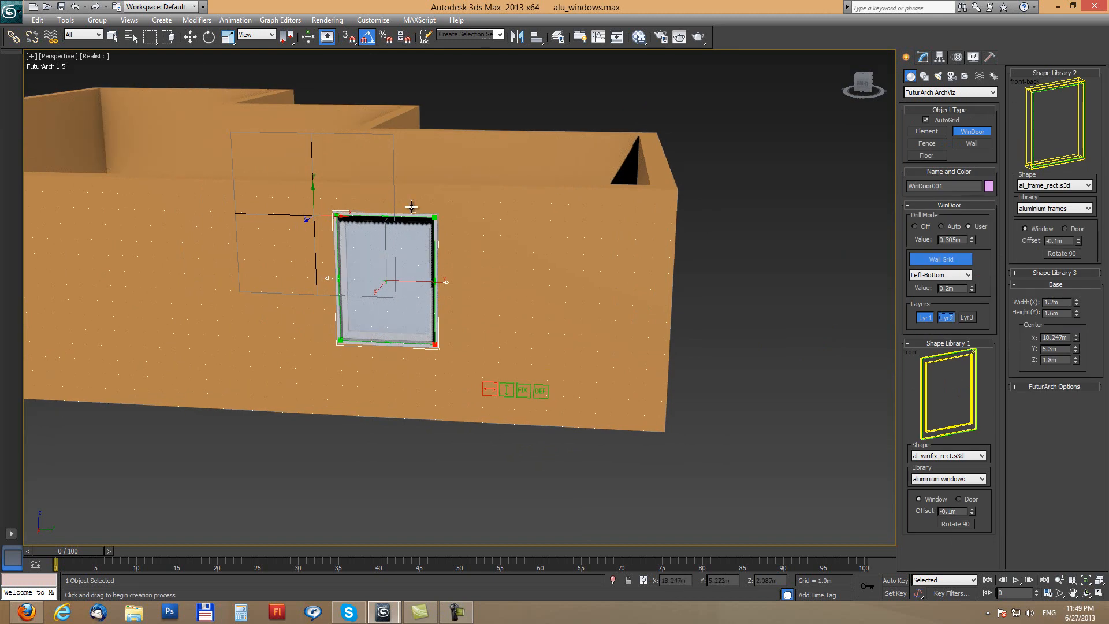
- Pick al_parapet and draw three sill windows, the third wrapping the corner
{"action": "left_click", "coordinate": [1052, 185]}
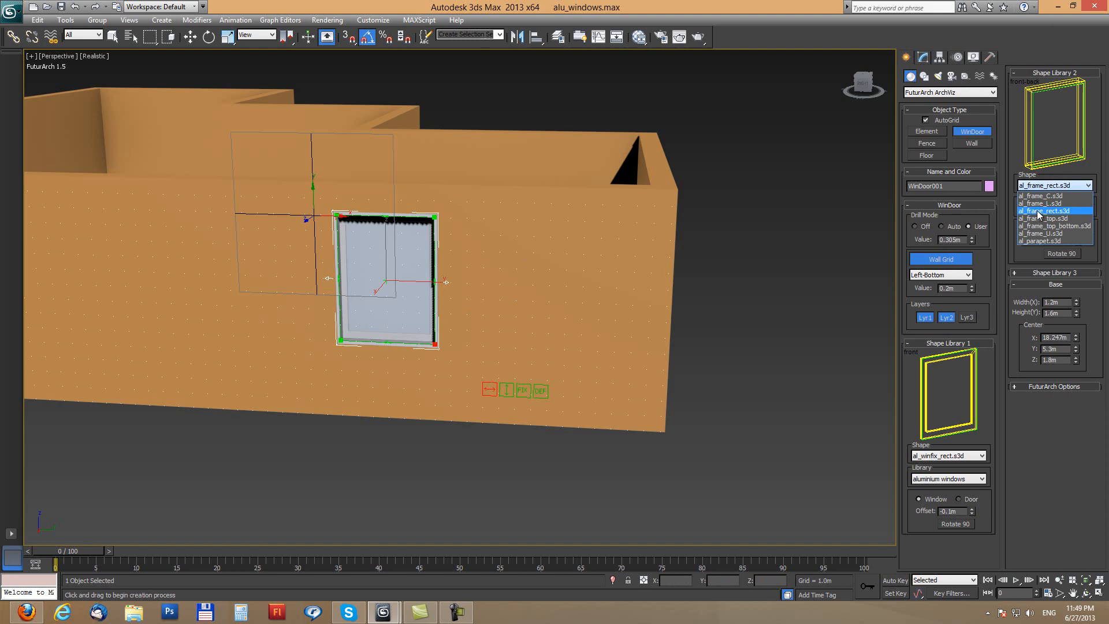
{"action": "left_click", "coordinate": [1054, 240]}
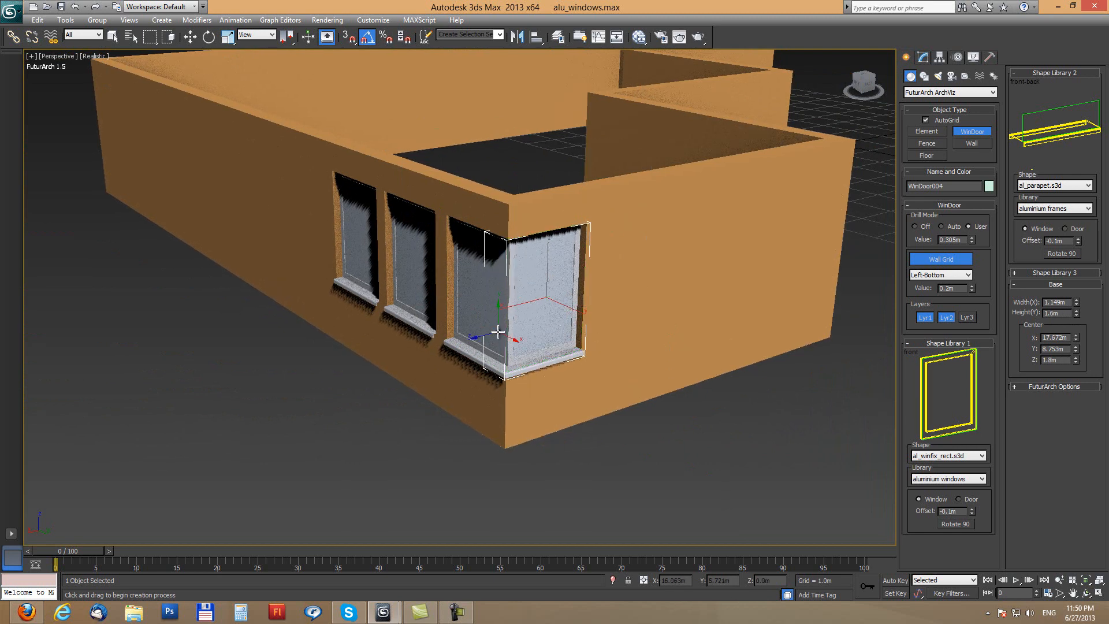
{"action": "left_click", "coordinate": [445, 417]}
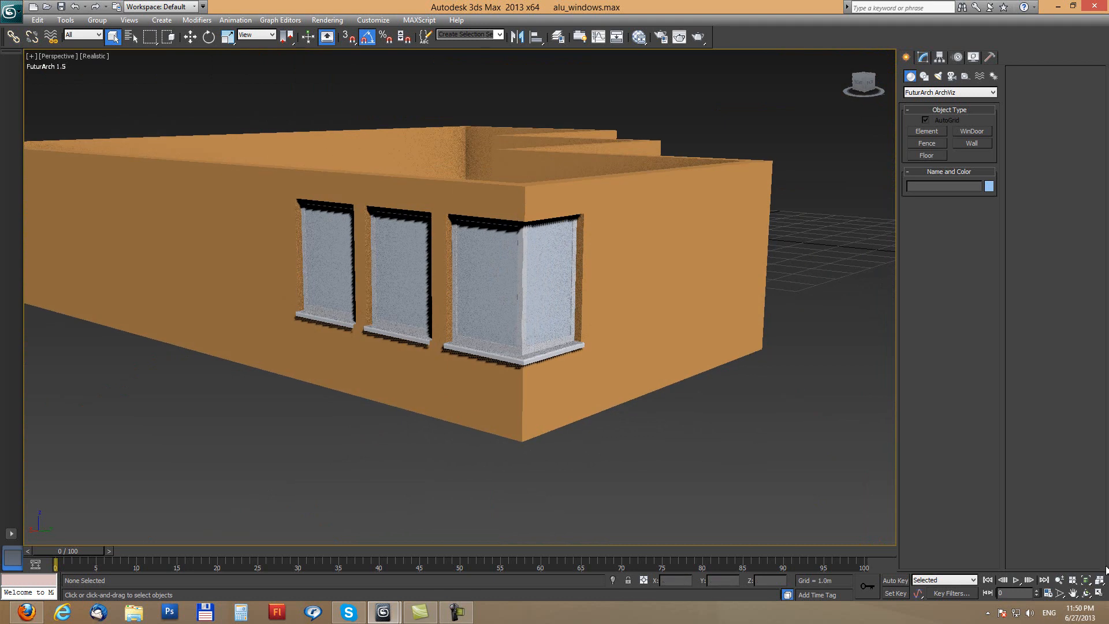
- Drill two large multi-pane aluminium windows into the long wall with WinDoor
{"action": "left_click", "coordinate": [971, 131]}
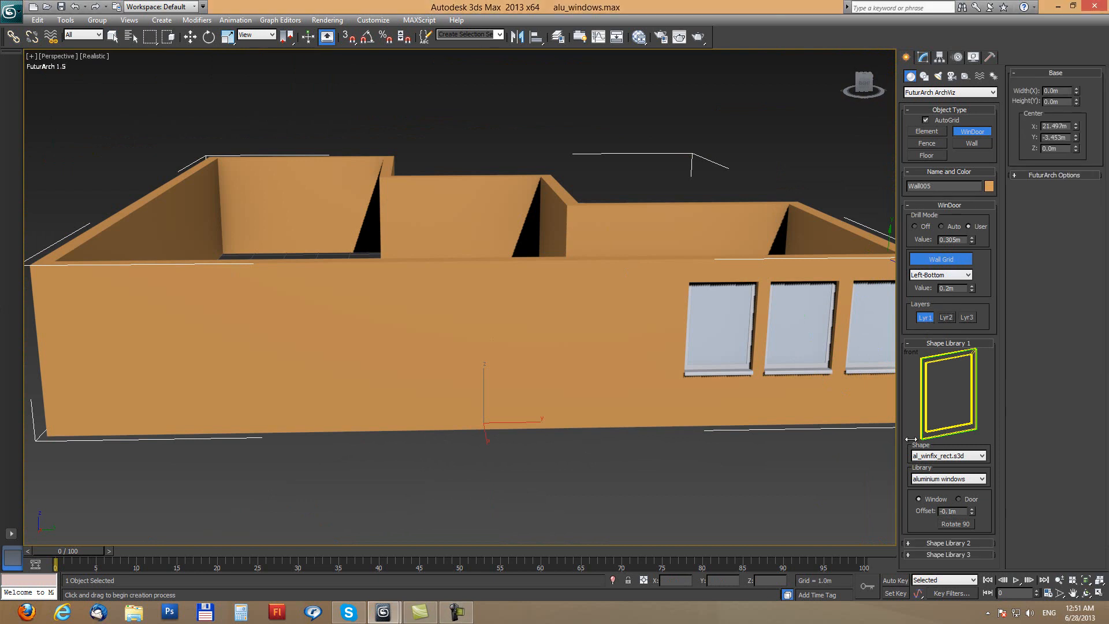
{"action": "mouse_move", "coordinate": [929, 416]}
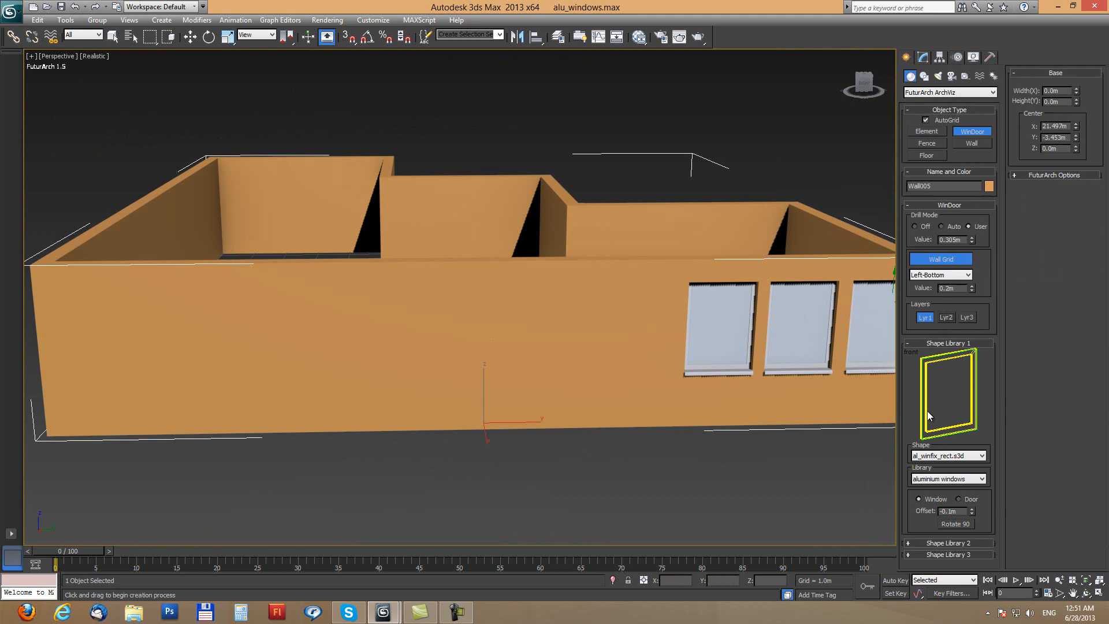
{"action": "mouse_move", "coordinate": [970, 352]}
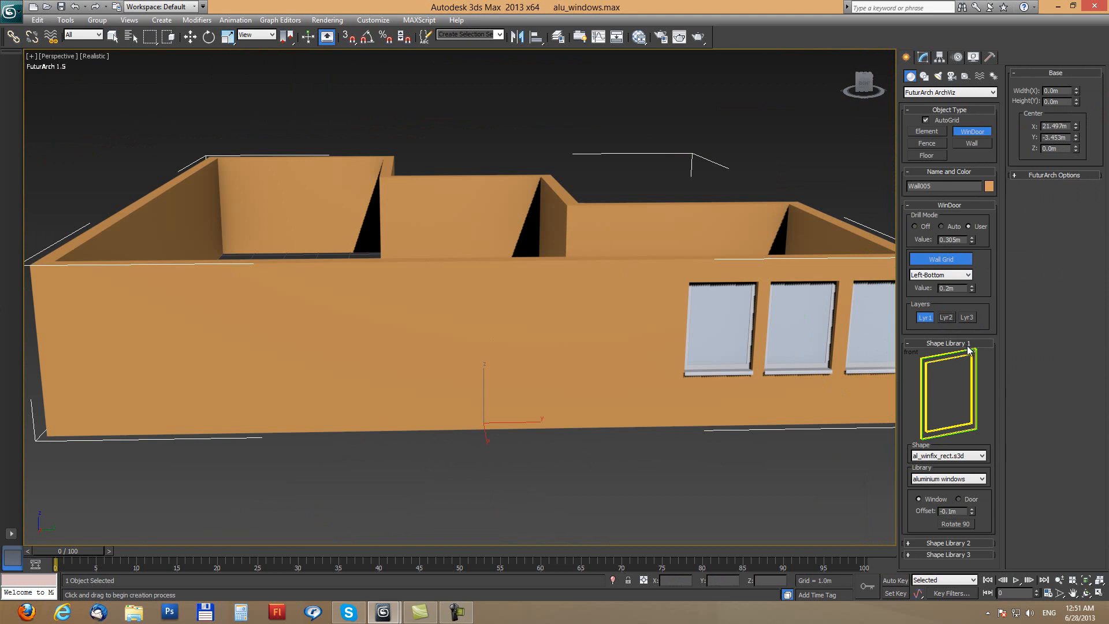
{"action": "mouse_move", "coordinate": [651, 317]}
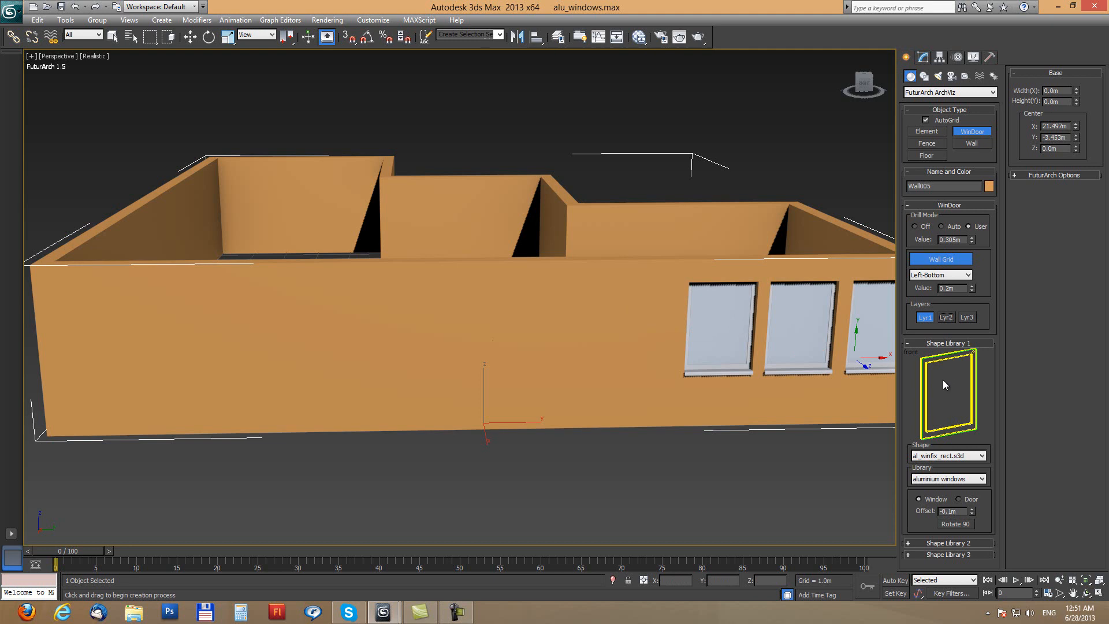
{"action": "mouse_move", "coordinate": [972, 355]}
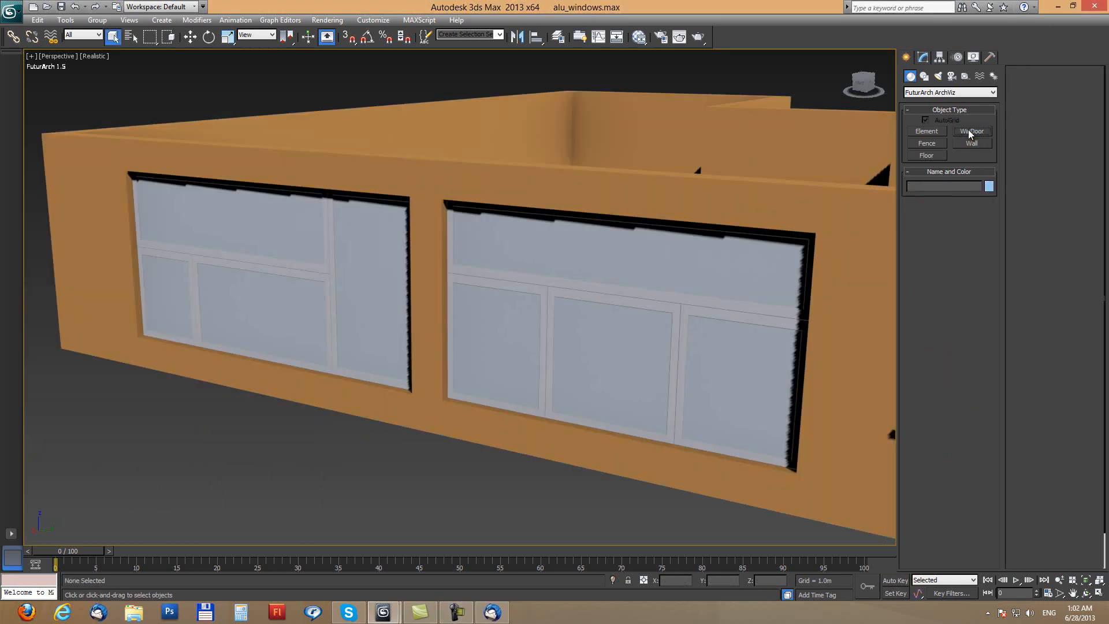
- Draw al_parapet.s3d sills from the aluminium frames library under both wide windows
{"action": "left_click", "coordinate": [971, 132]}
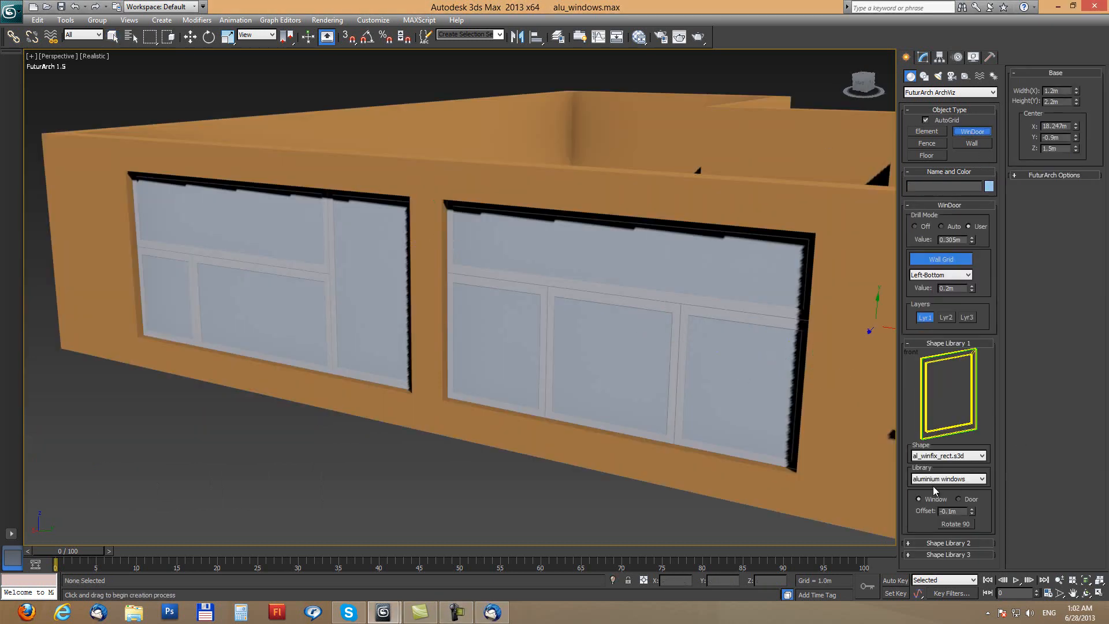
{"action": "left_click", "coordinate": [948, 478]}
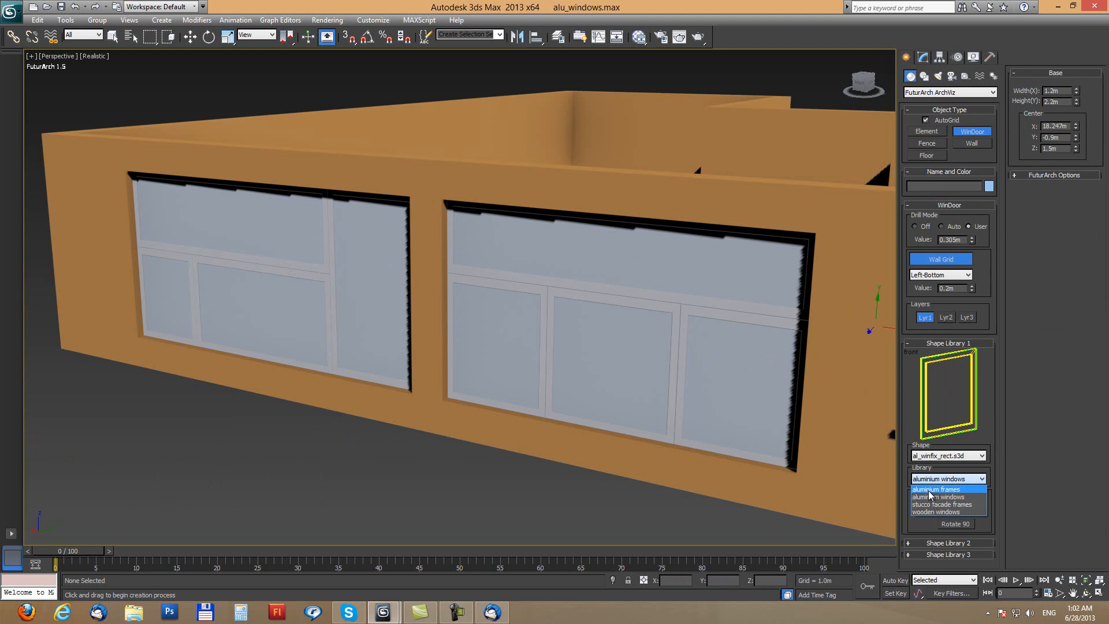
{"action": "left_click", "coordinate": [935, 489]}
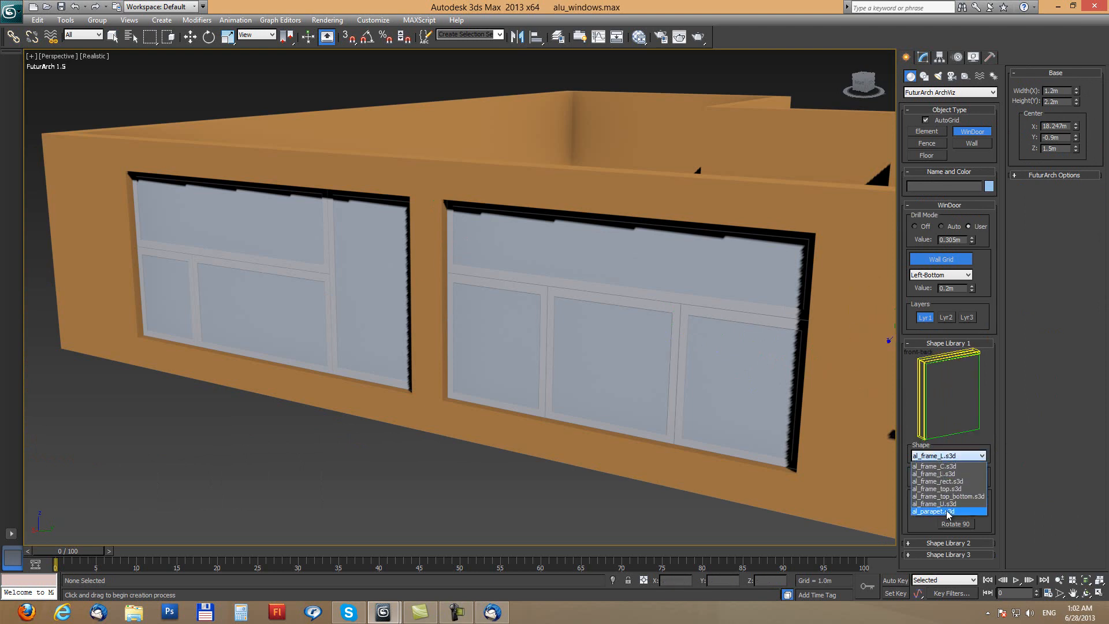
{"action": "left_click", "coordinate": [933, 511]}
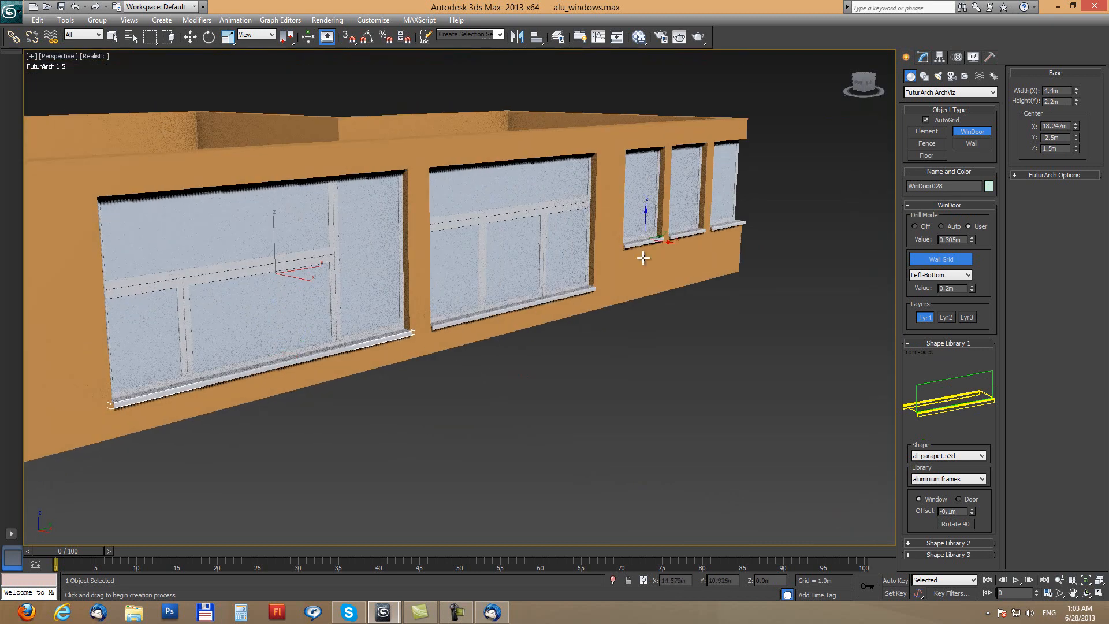
{"action": "left_click", "coordinate": [495, 255]}
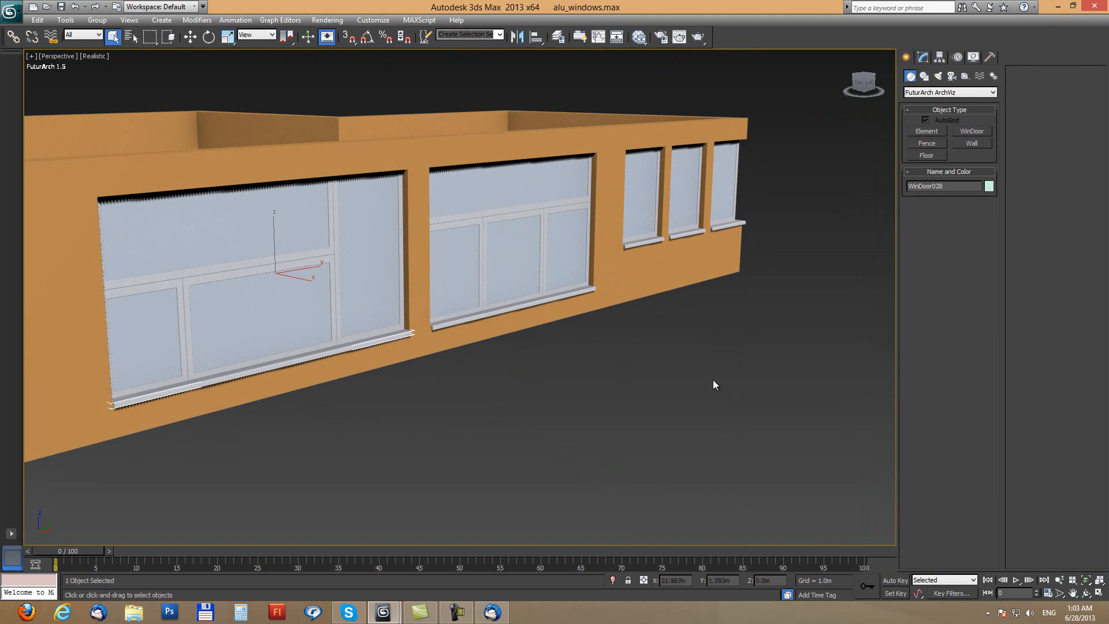
- Cut openings framed with al_frame_L, and the wide front opening with al_frame_top
{"action": "left_click", "coordinate": [970, 131]}
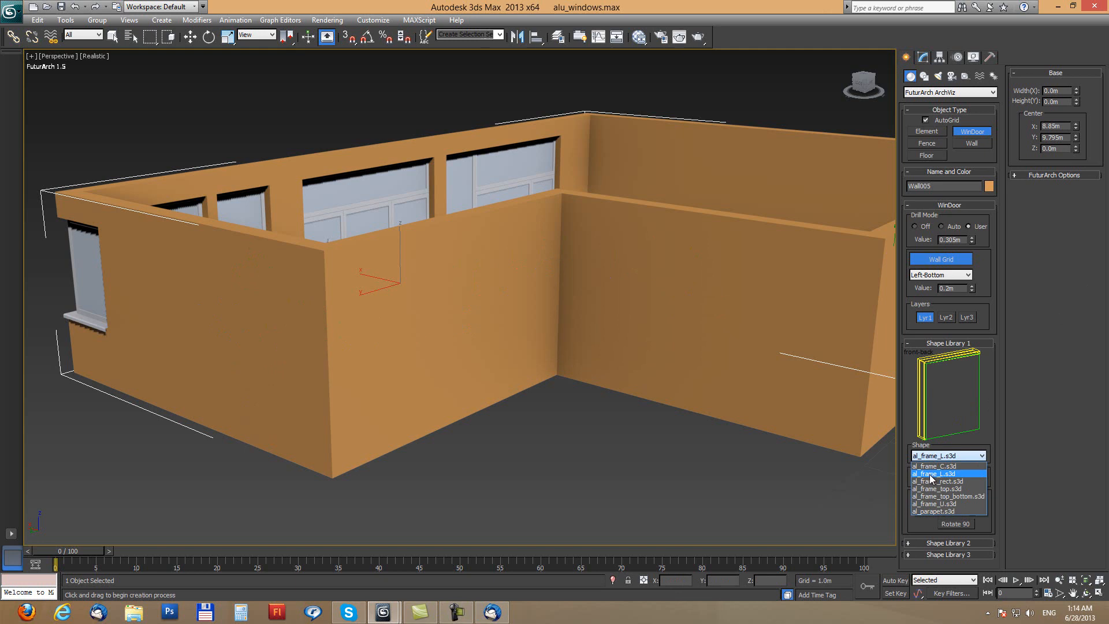
{"action": "left_click", "coordinate": [933, 473]}
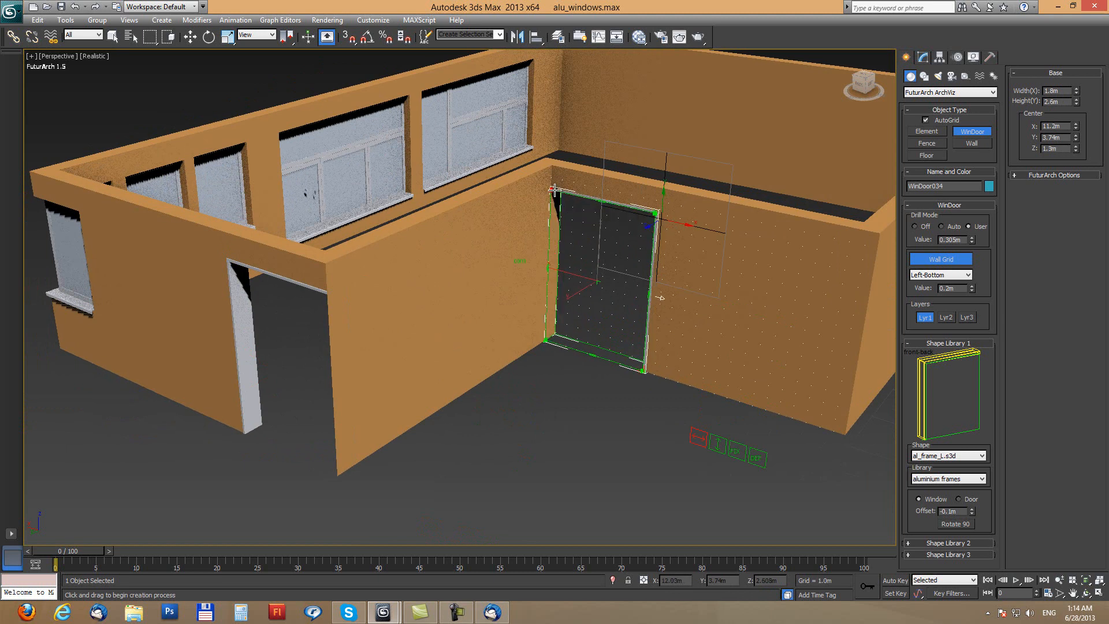
{"action": "key", "text": "F3"}
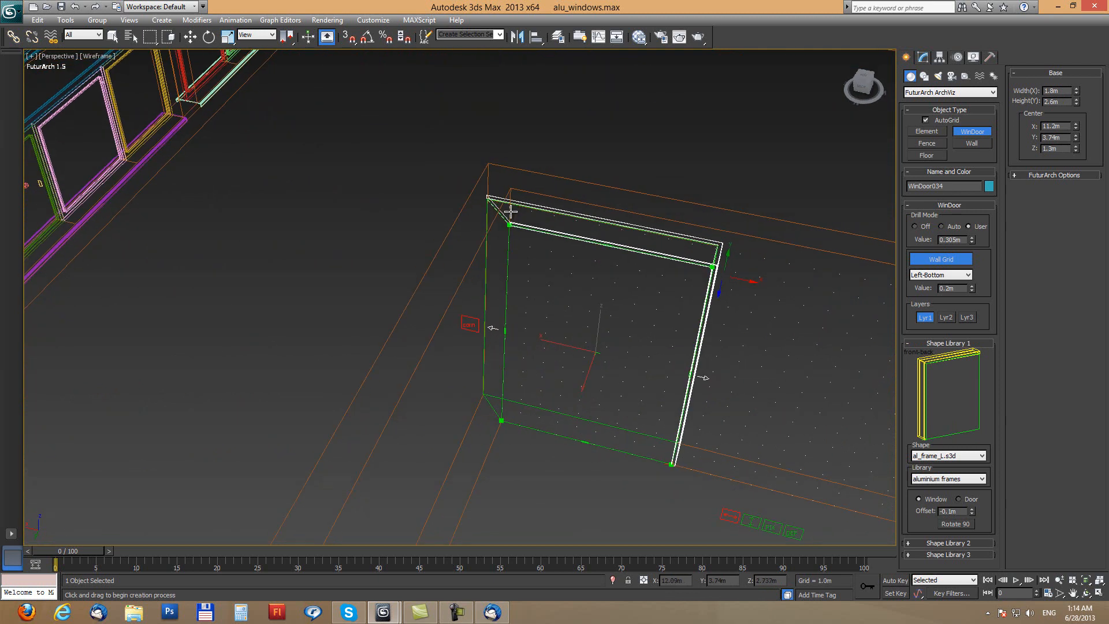
{"action": "mouse_move", "coordinate": [506, 225]}
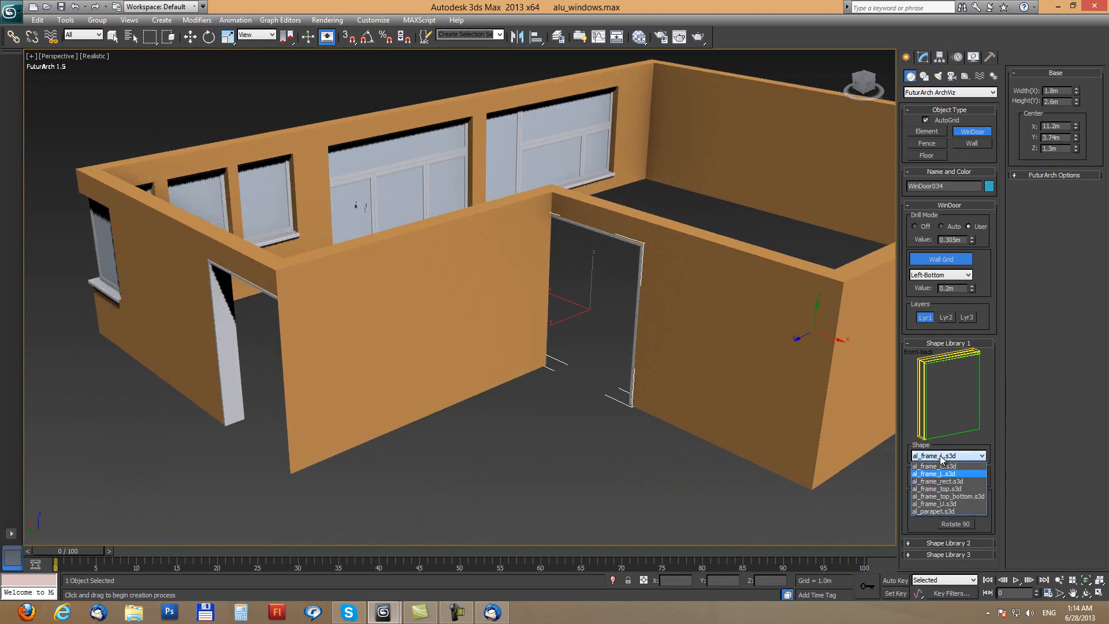
{"action": "left_click", "coordinate": [937, 473]}
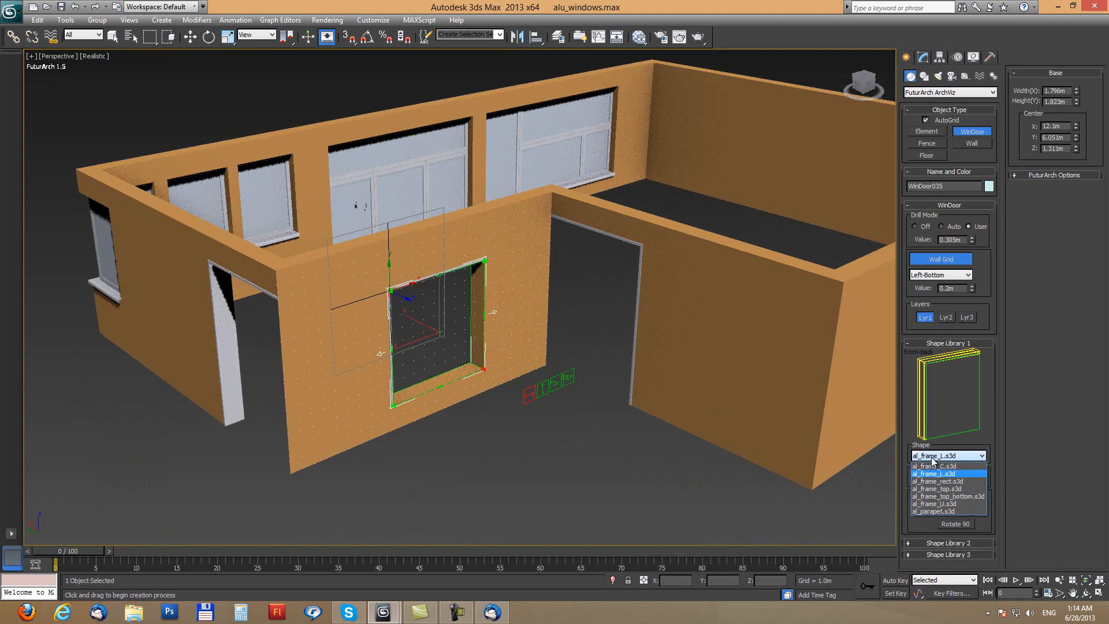
{"action": "left_click", "coordinate": [940, 489]}
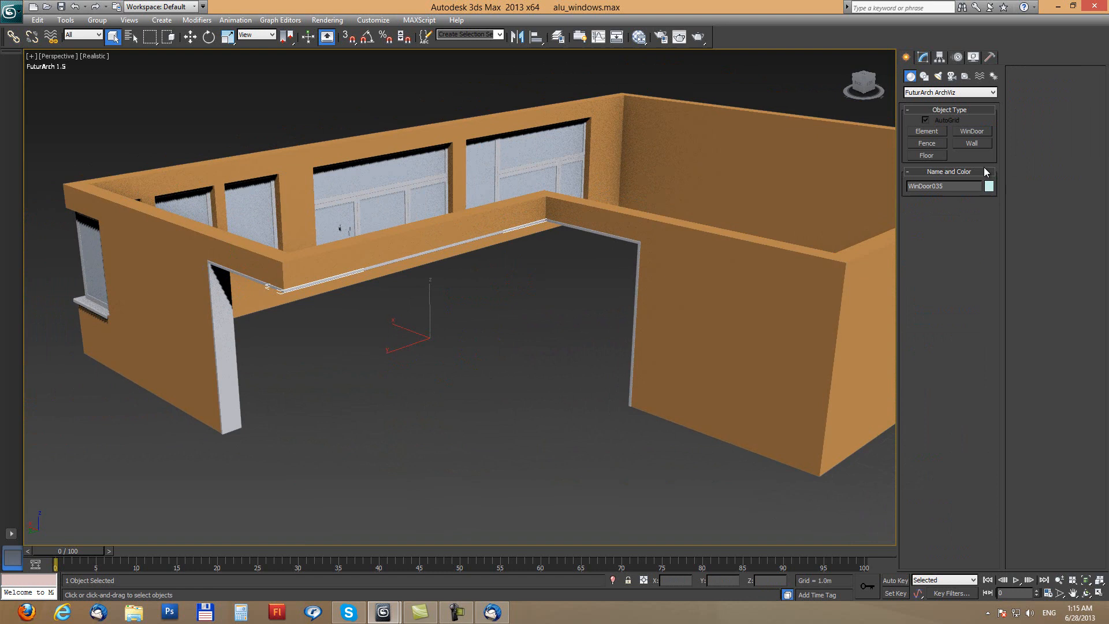
- Fill the front opening and corner wall with al_winfix_rect fixed glazing panels
{"action": "left_click", "coordinate": [971, 132]}
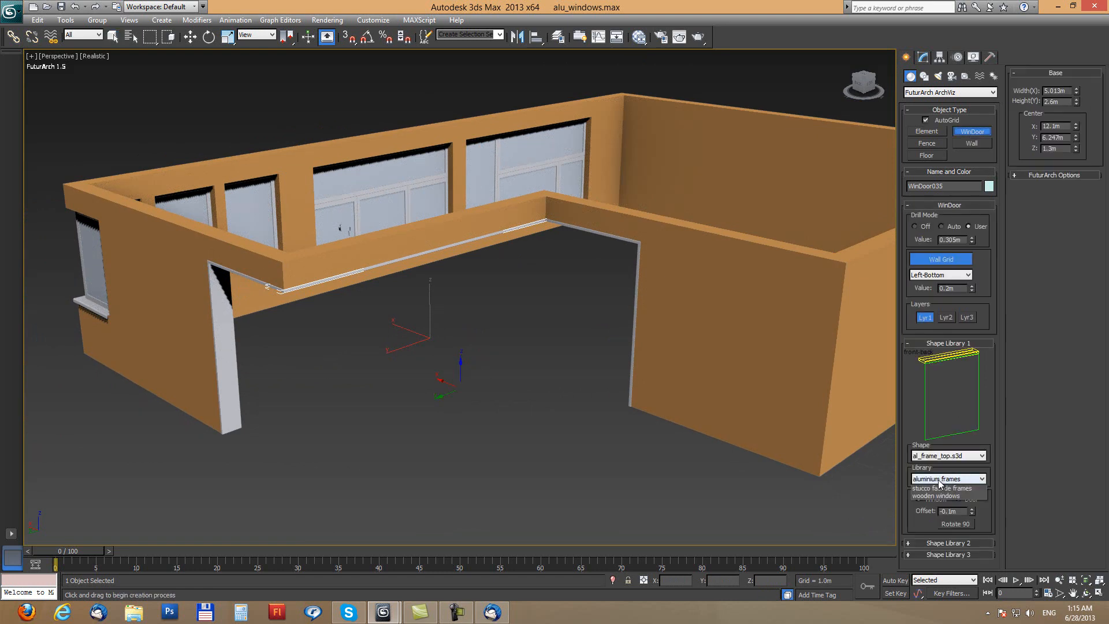
{"action": "left_click", "coordinate": [943, 495]}
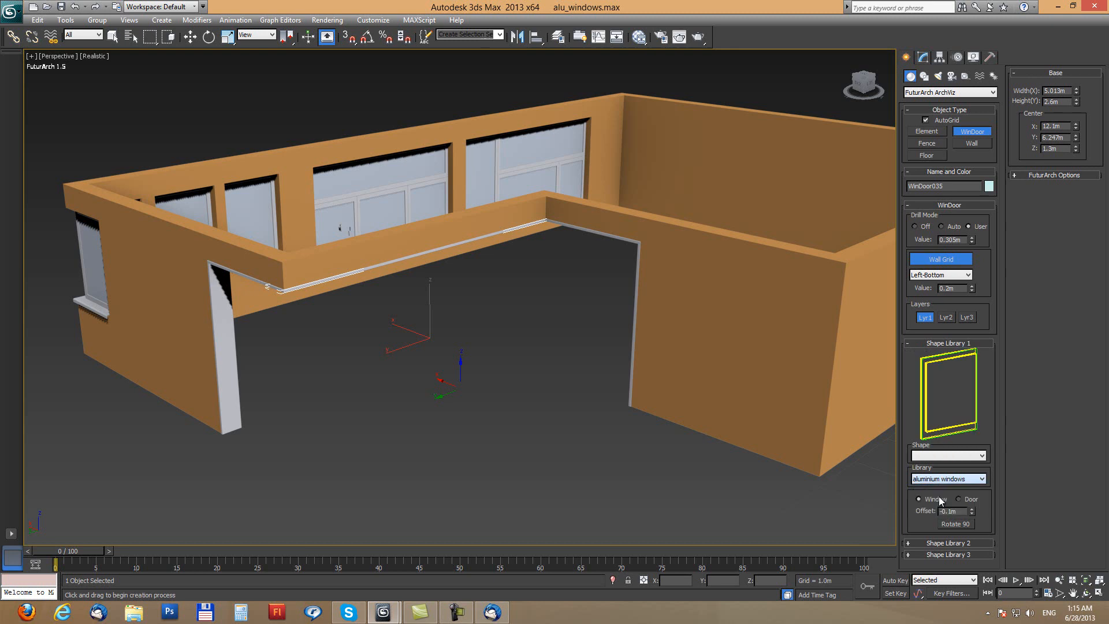
{"action": "left_click", "coordinate": [948, 454]}
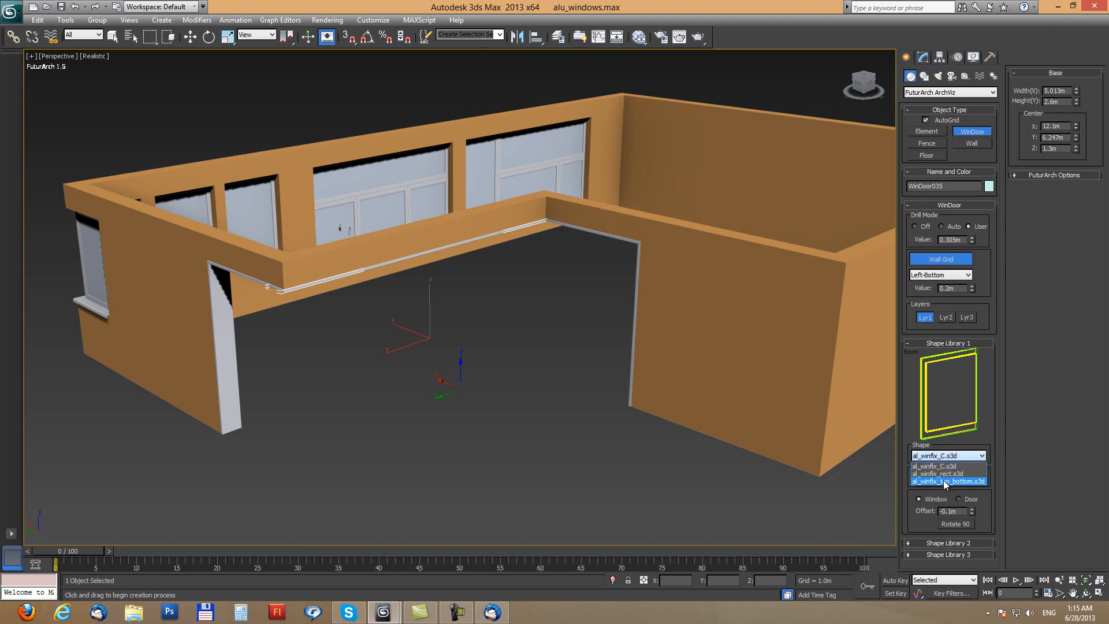
{"action": "left_click", "coordinate": [948, 474]}
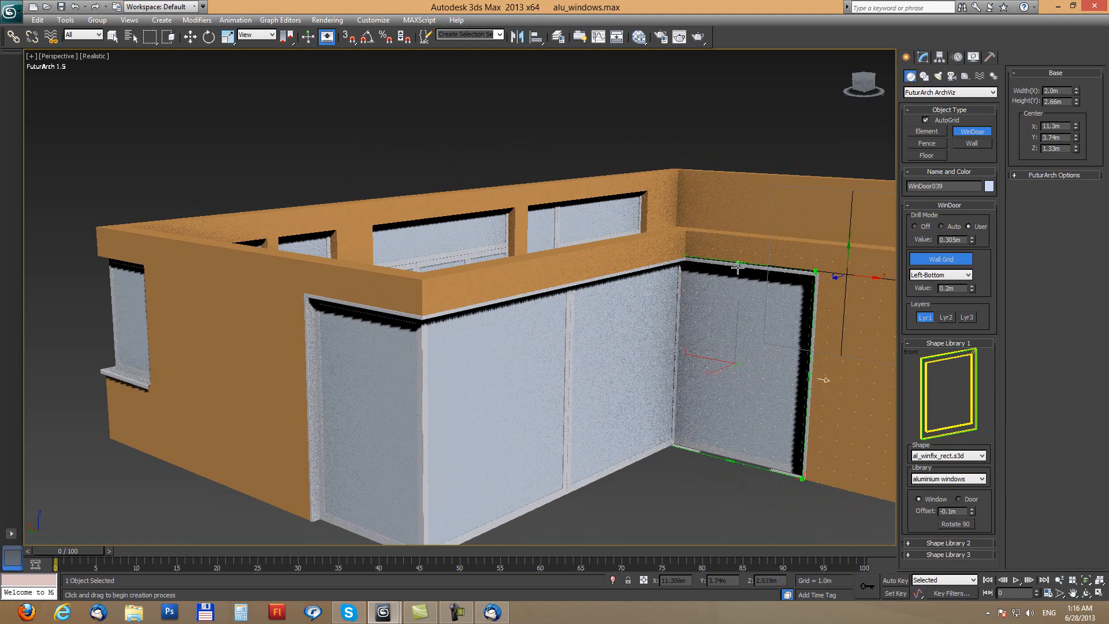
{"action": "key", "text": "F3"}
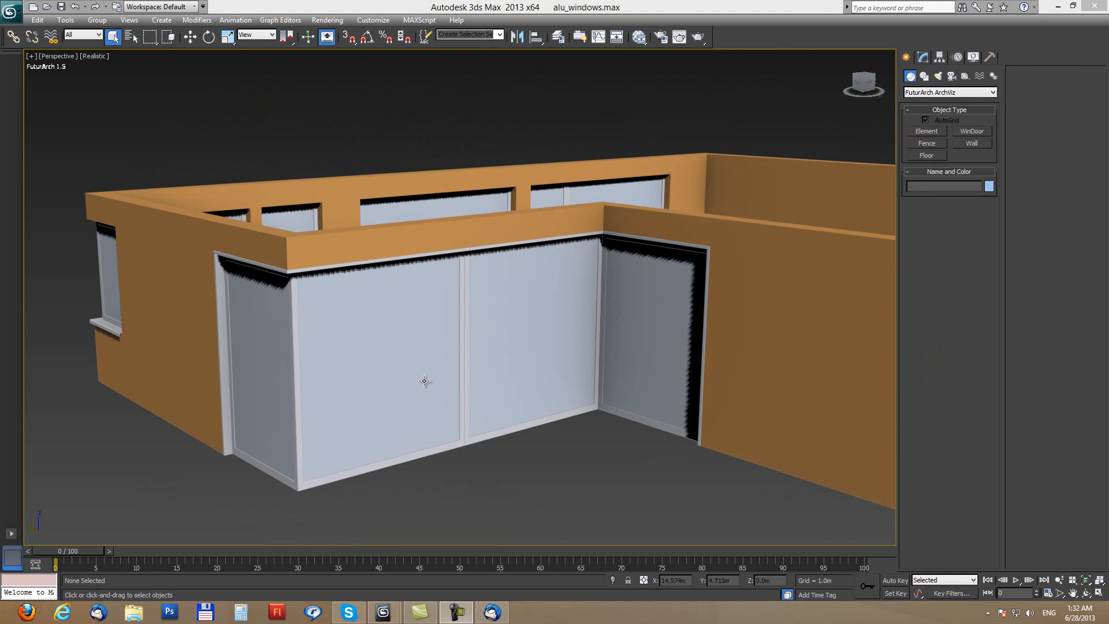
{"action": "mouse_move", "coordinate": [461, 336]}
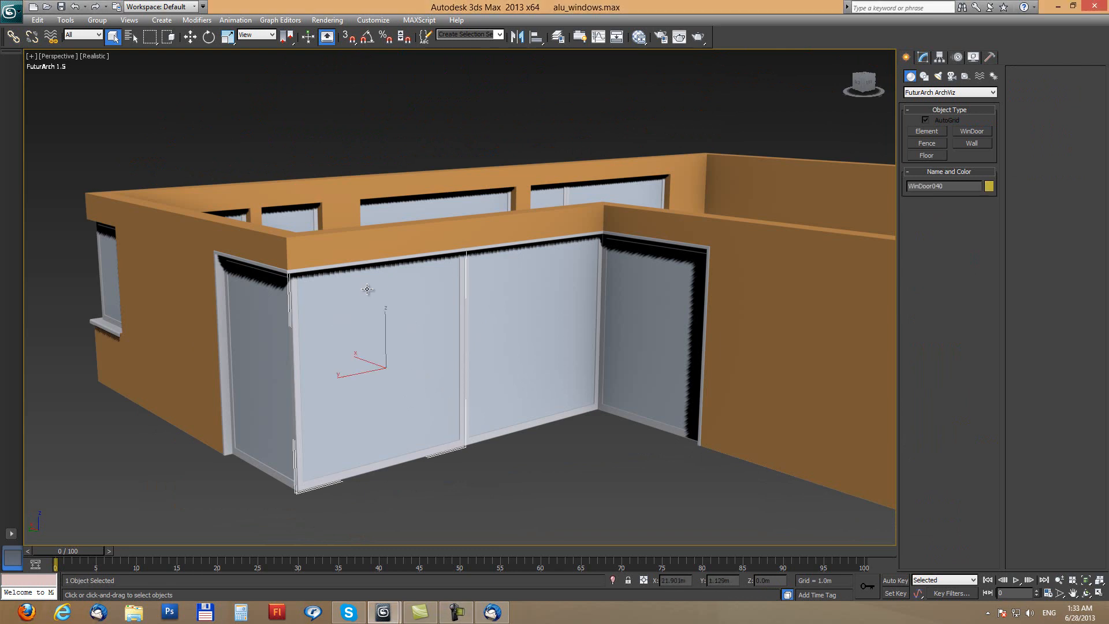
- Delete the wide WinDoor040 front panel and load the al_winfix_C shape
{"action": "left_click", "coordinate": [393, 362]}
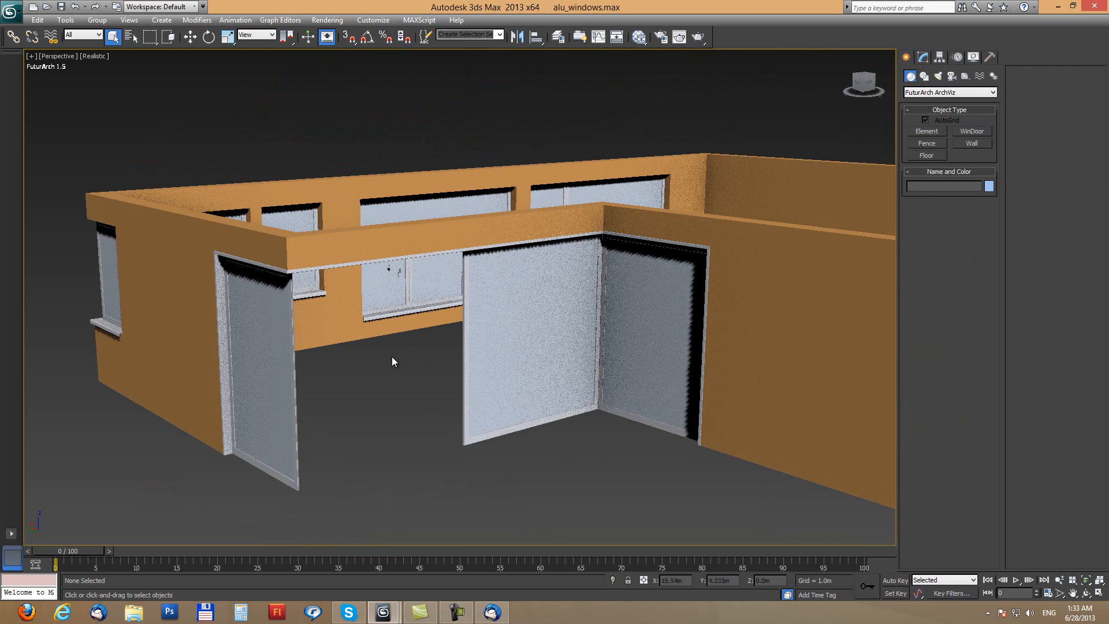
{"action": "left_click", "coordinate": [971, 132]}
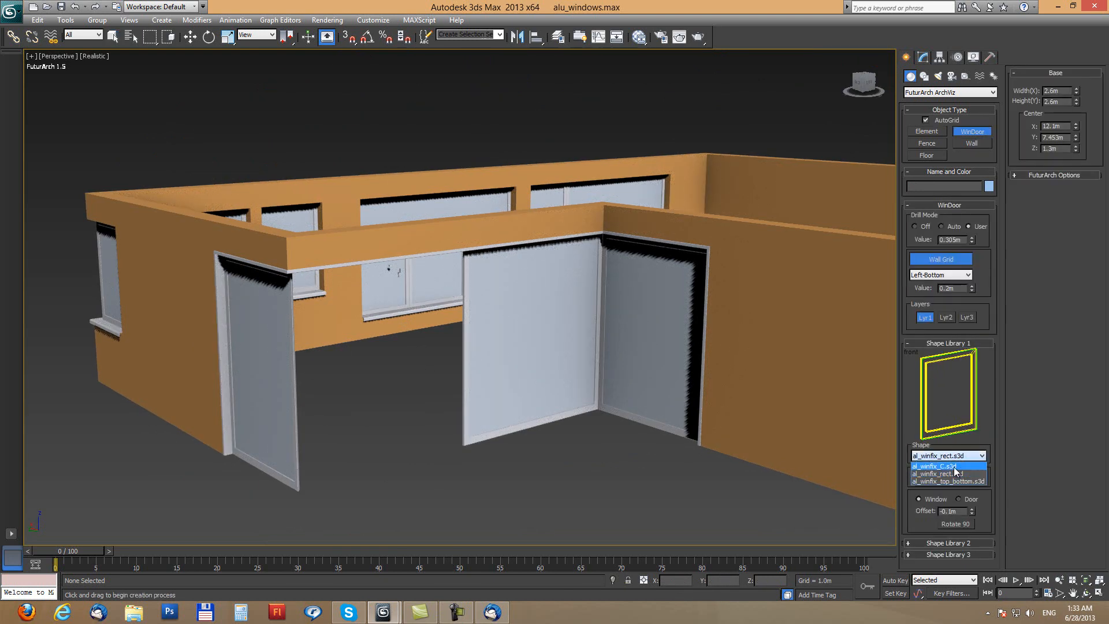
{"action": "left_click", "coordinate": [943, 465]}
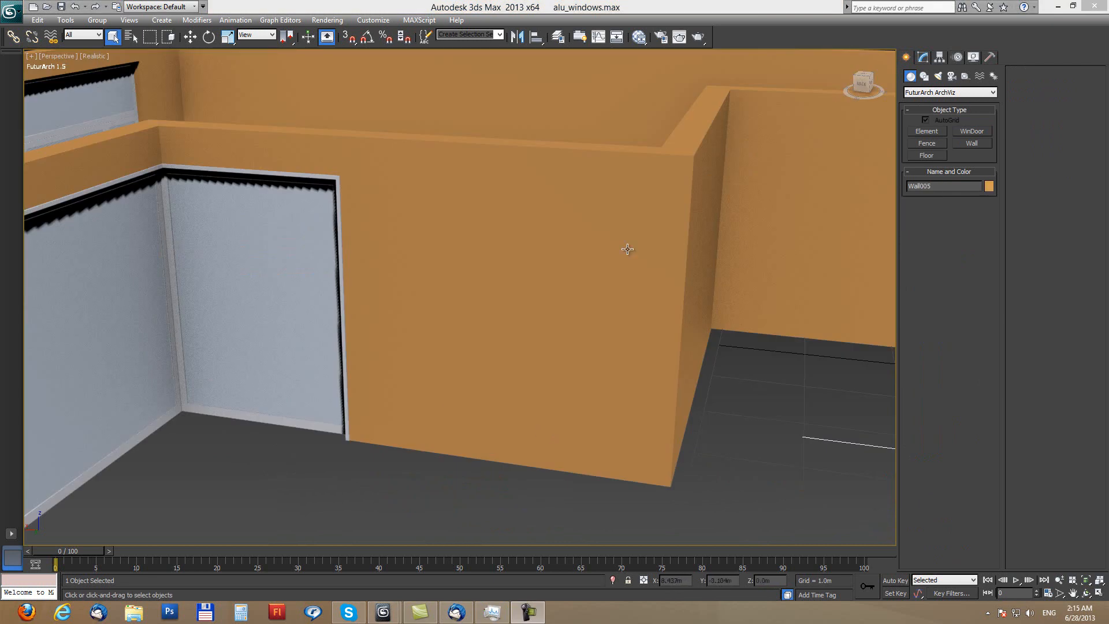
{"action": "mouse_move", "coordinate": [526, 356]}
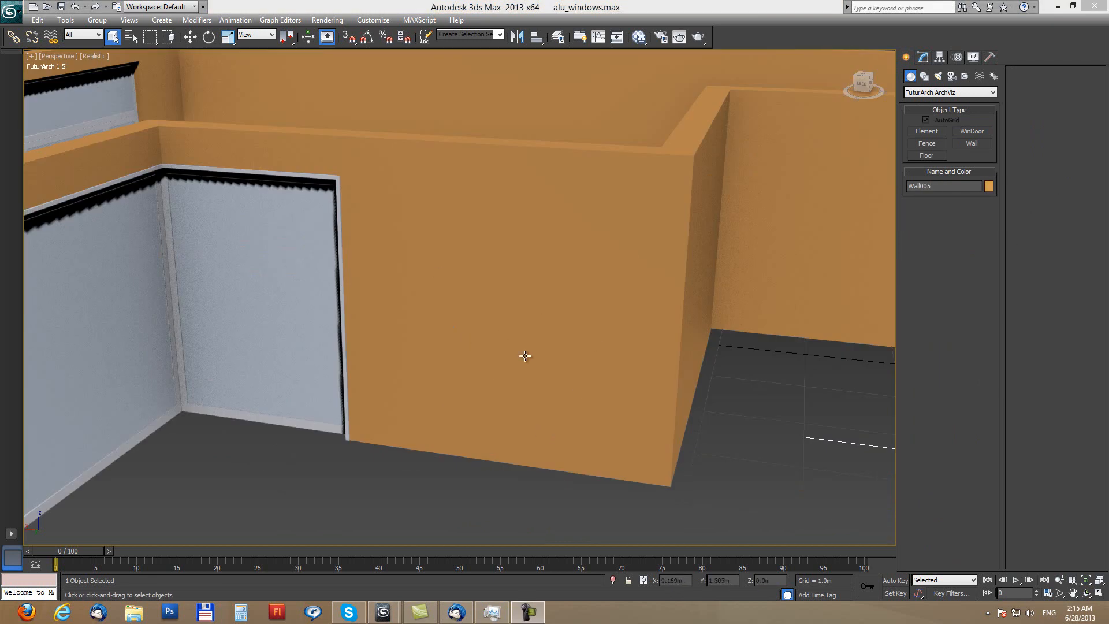
- Draw a fixed-profile corner window, glass door and narrow side window
{"action": "left_click", "coordinate": [972, 132]}
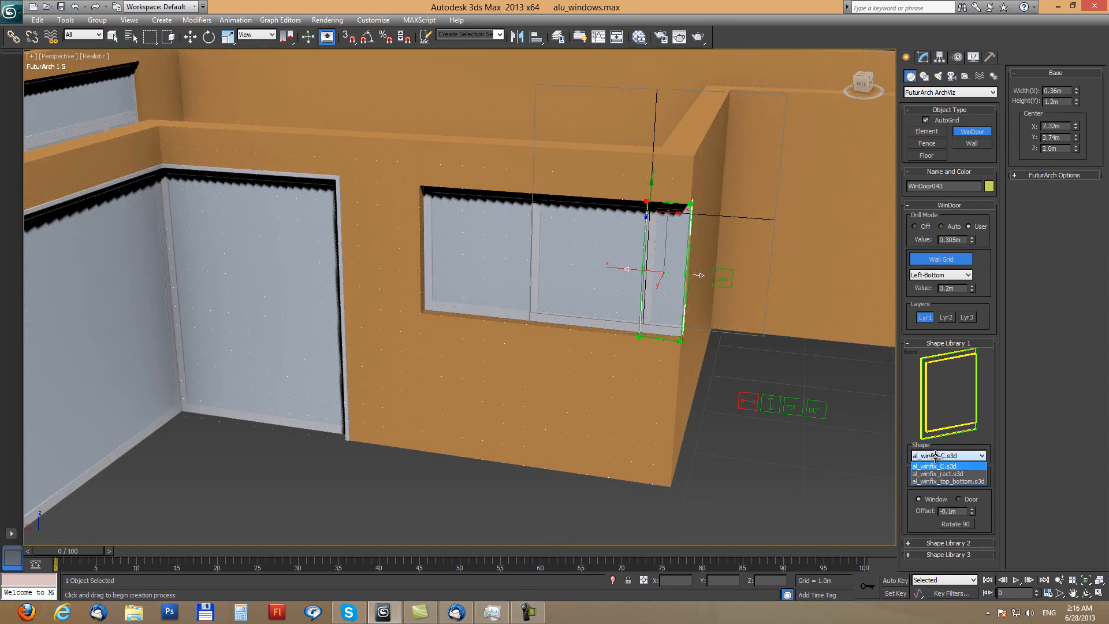
{"action": "left_click", "coordinate": [946, 474]}
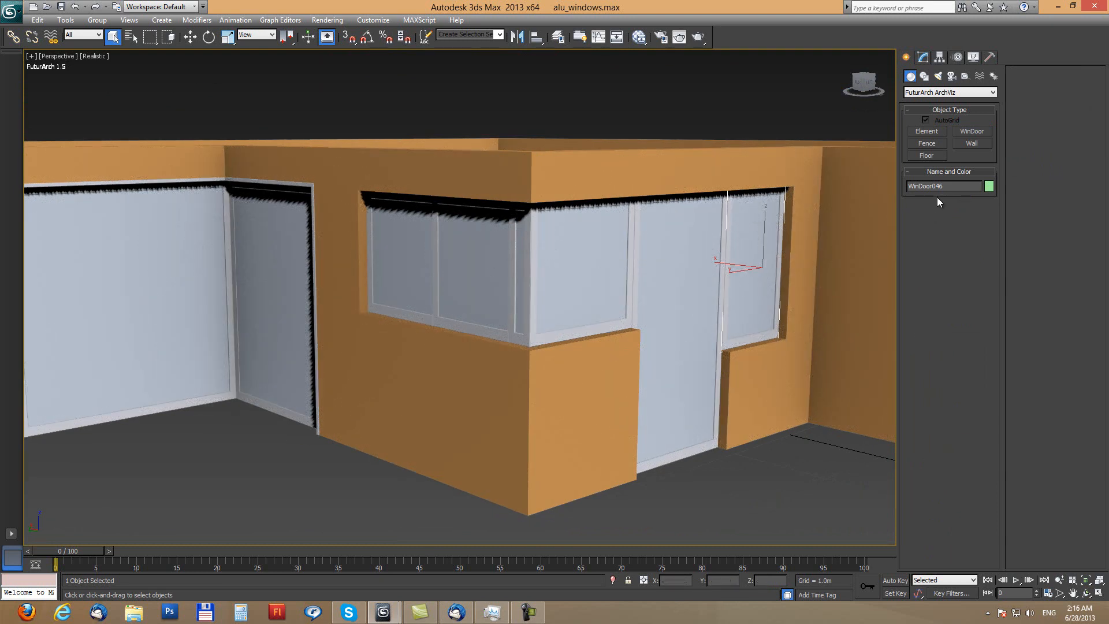
- Fit al_frame_top aluminium frames above the glass door and corner window
{"action": "left_click", "coordinate": [971, 131]}
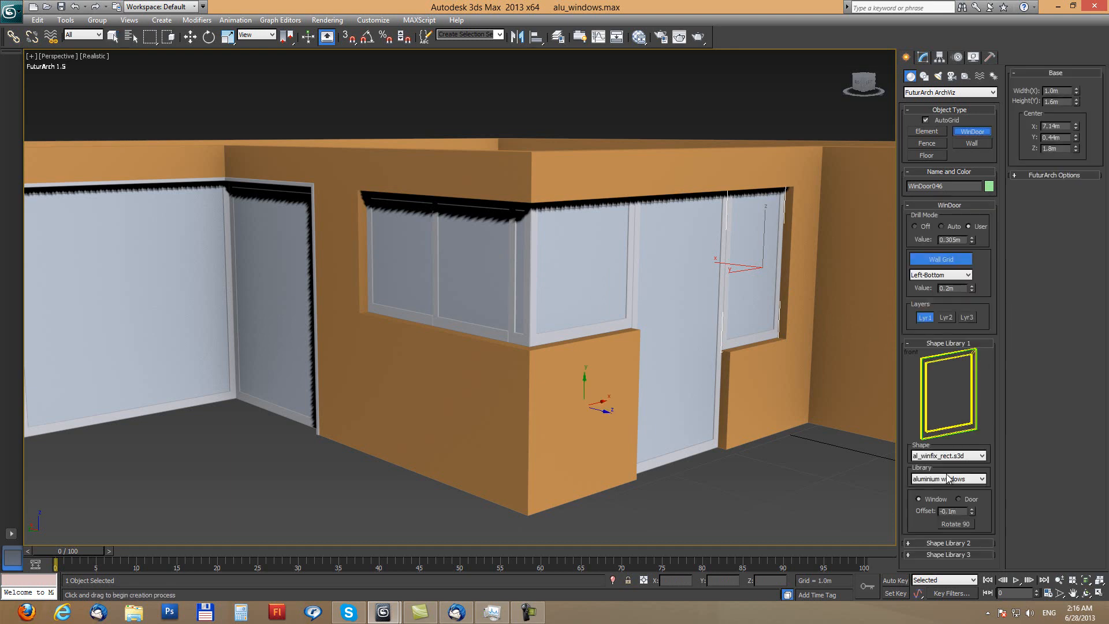
{"action": "left_click", "coordinate": [948, 478]}
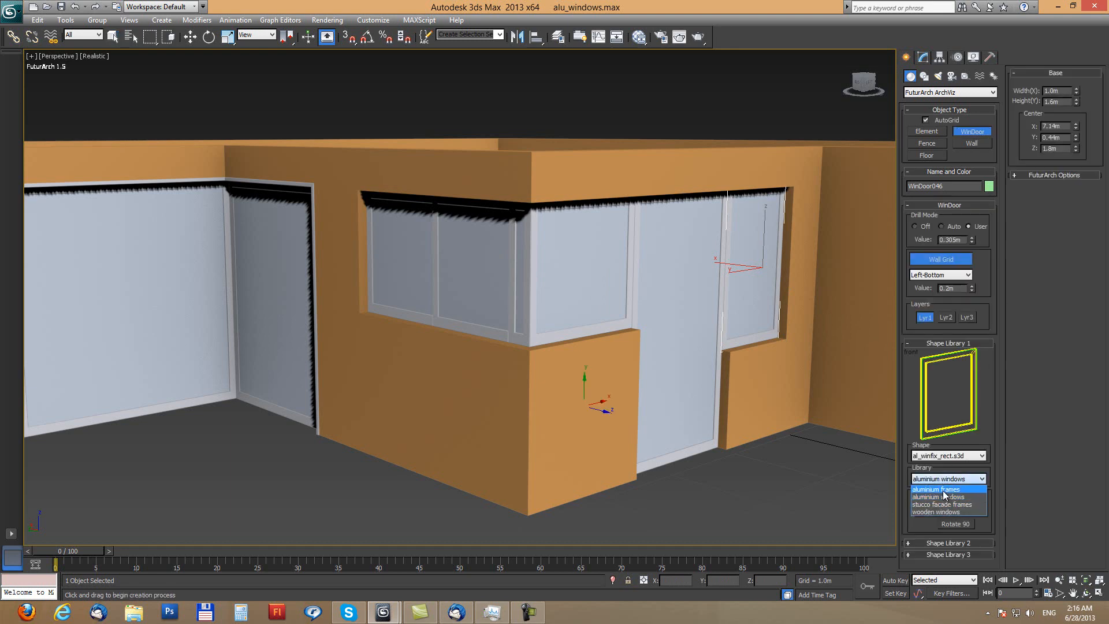
{"action": "left_click", "coordinate": [935, 488]}
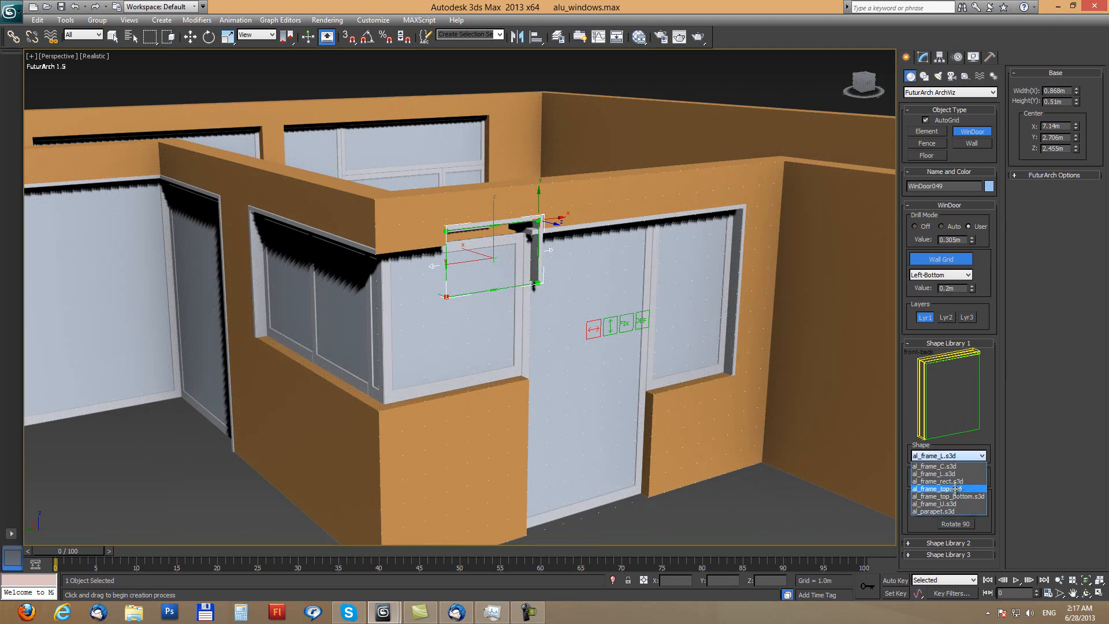
{"action": "left_click", "coordinate": [939, 489]}
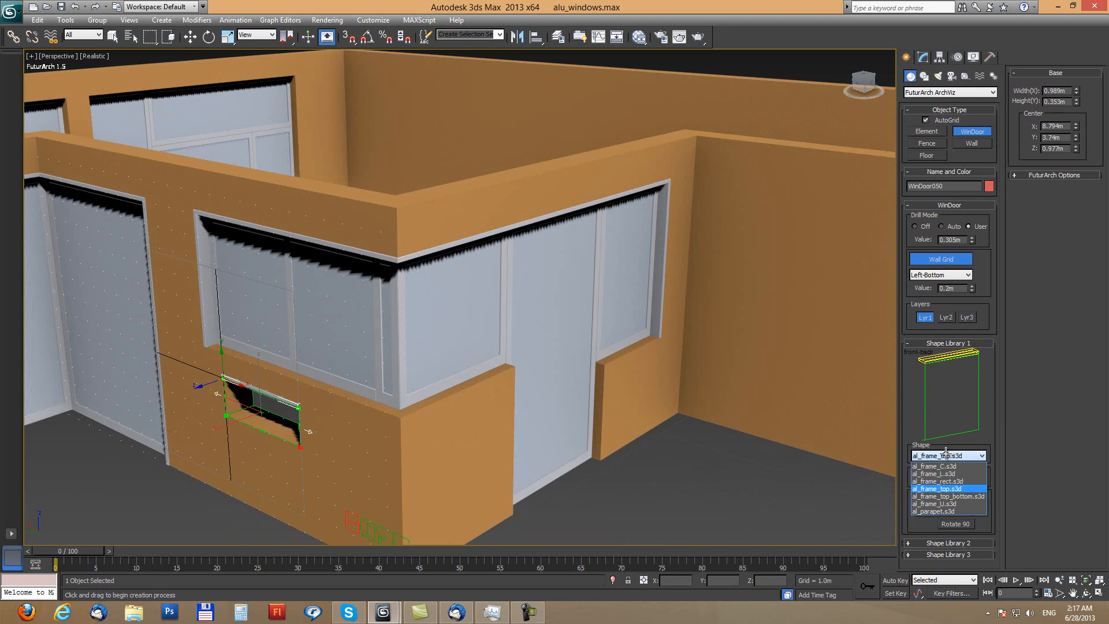
- Draw al_parapet sills under the corner window and side light
{"action": "left_click", "coordinate": [934, 511]}
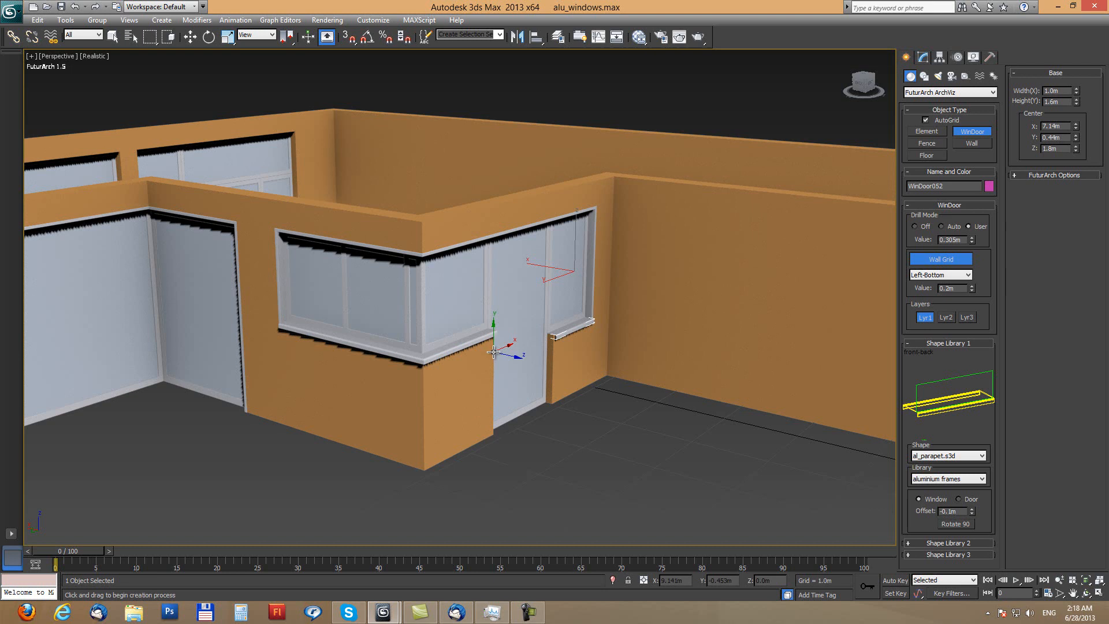
{"action": "mouse_move", "coordinate": [493, 353]}
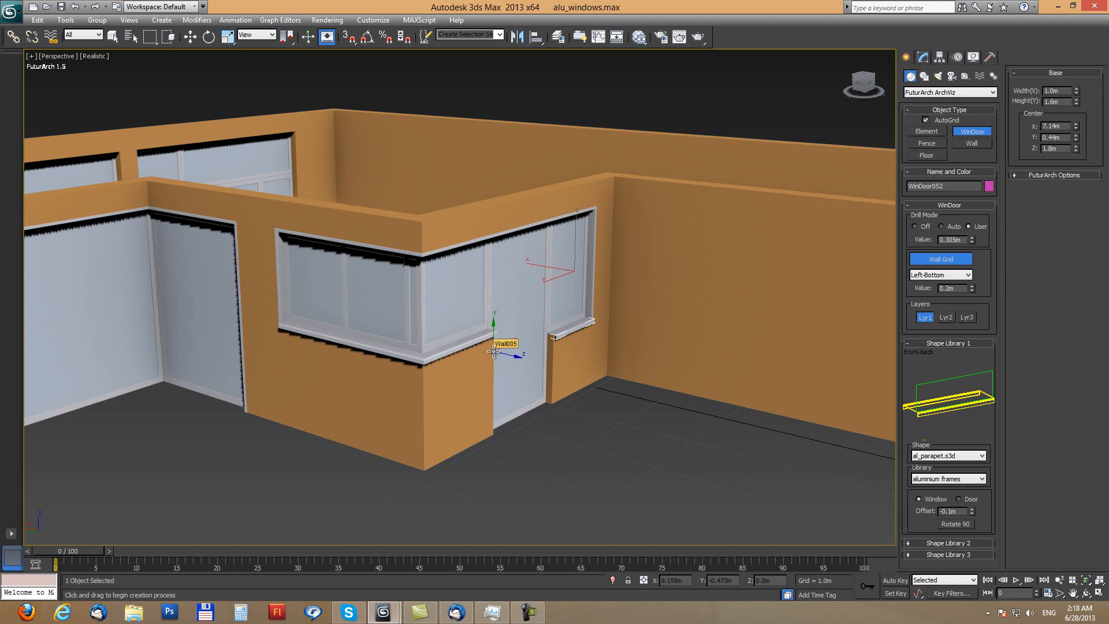